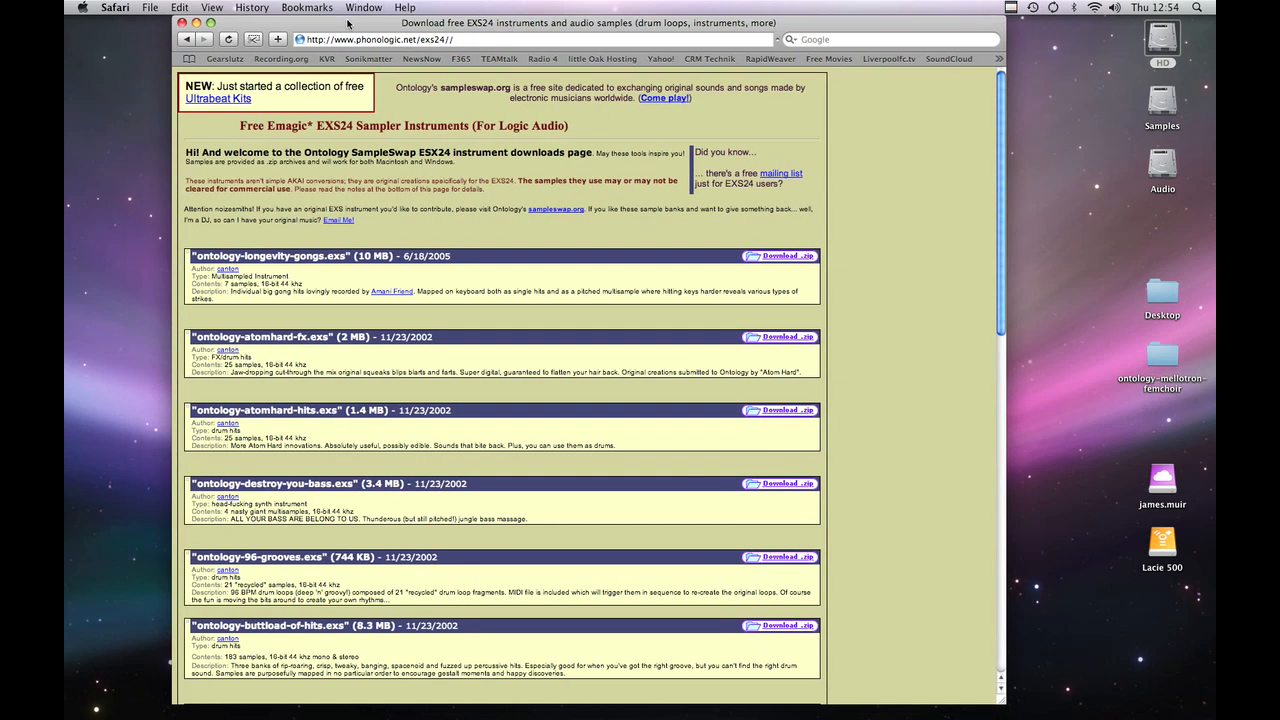
mouse_move(483, 188)
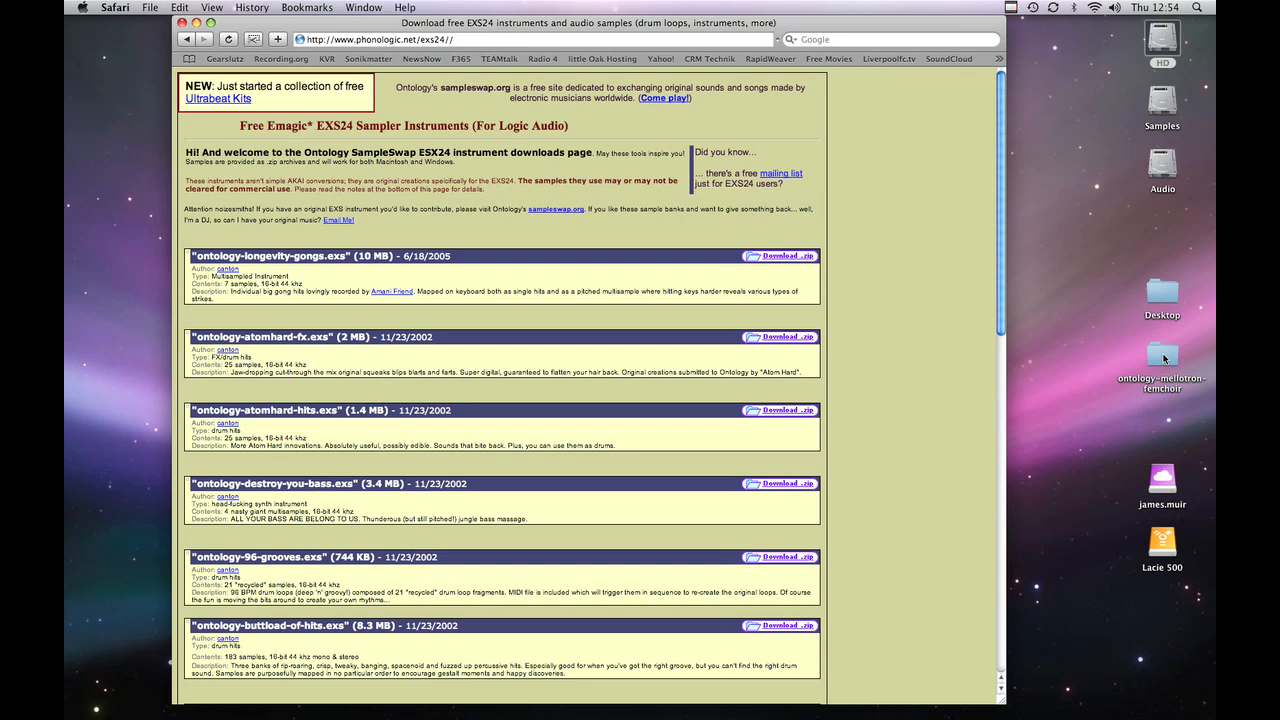
- Scroll the phonologic.net EXS24 page down to the ontology-mellotron-femchoir.exs entry
scroll(down, 3)
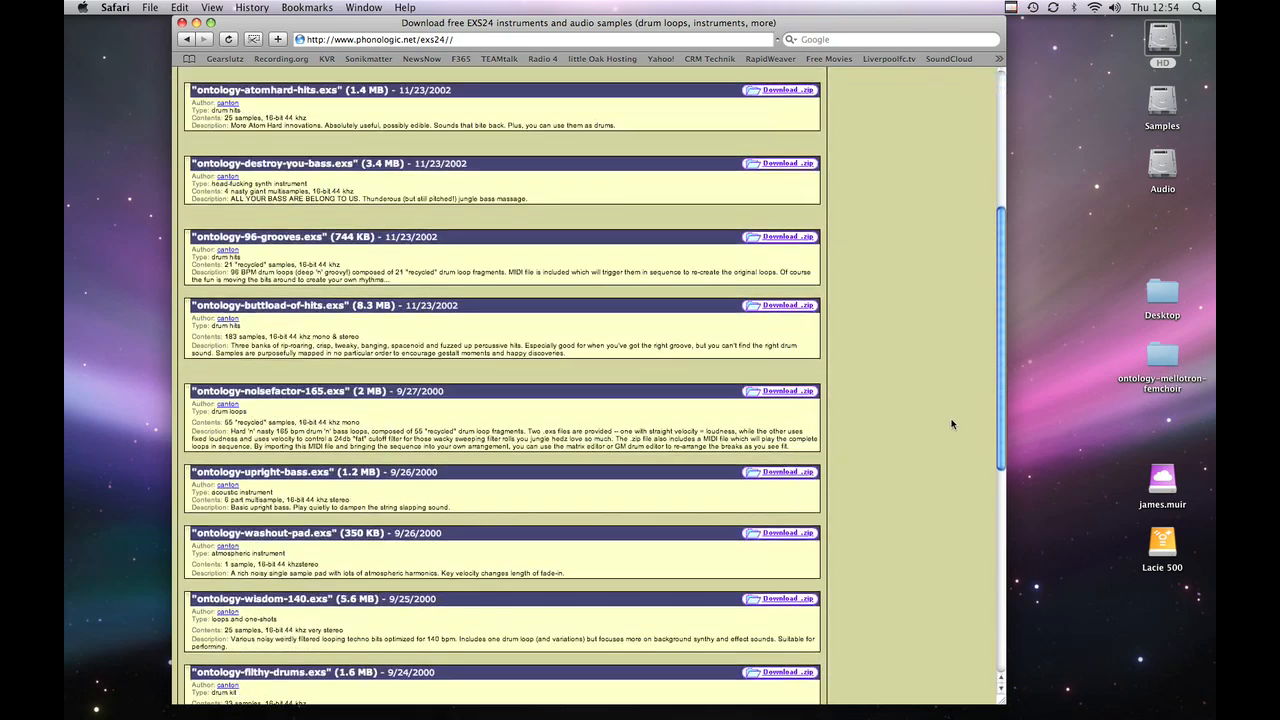
scroll(down, 3)
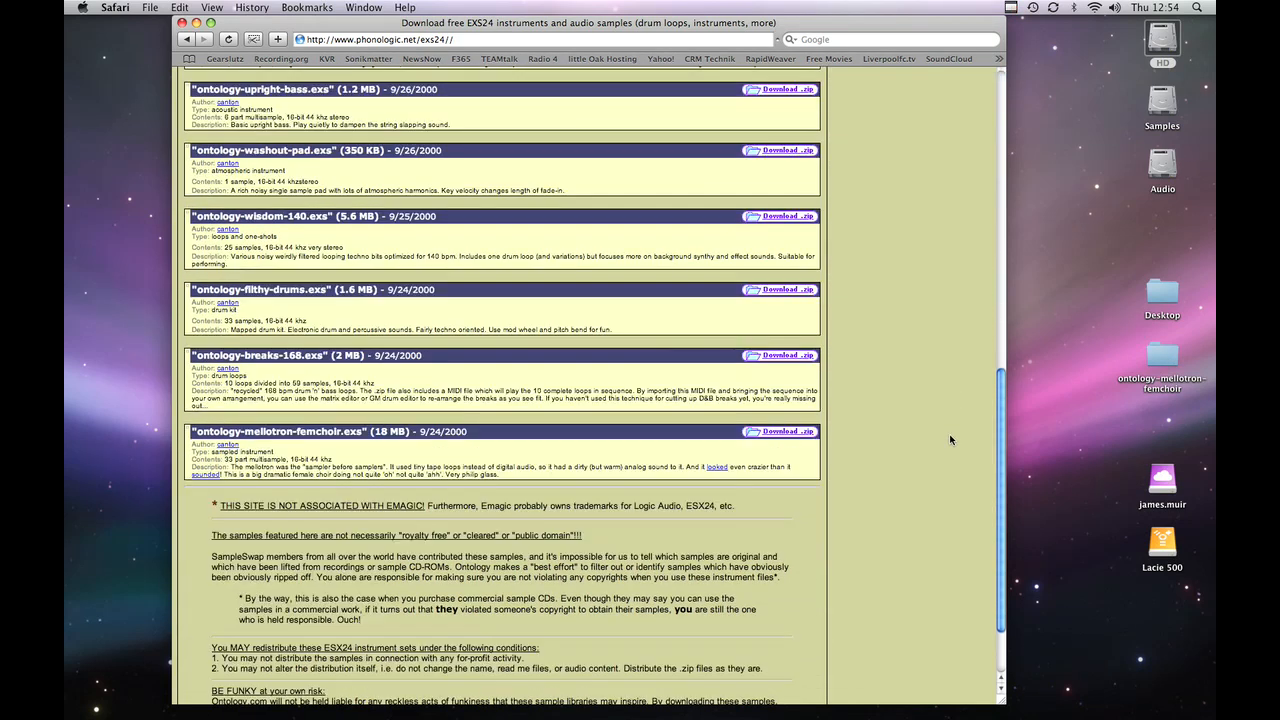
mouse_move(924, 327)
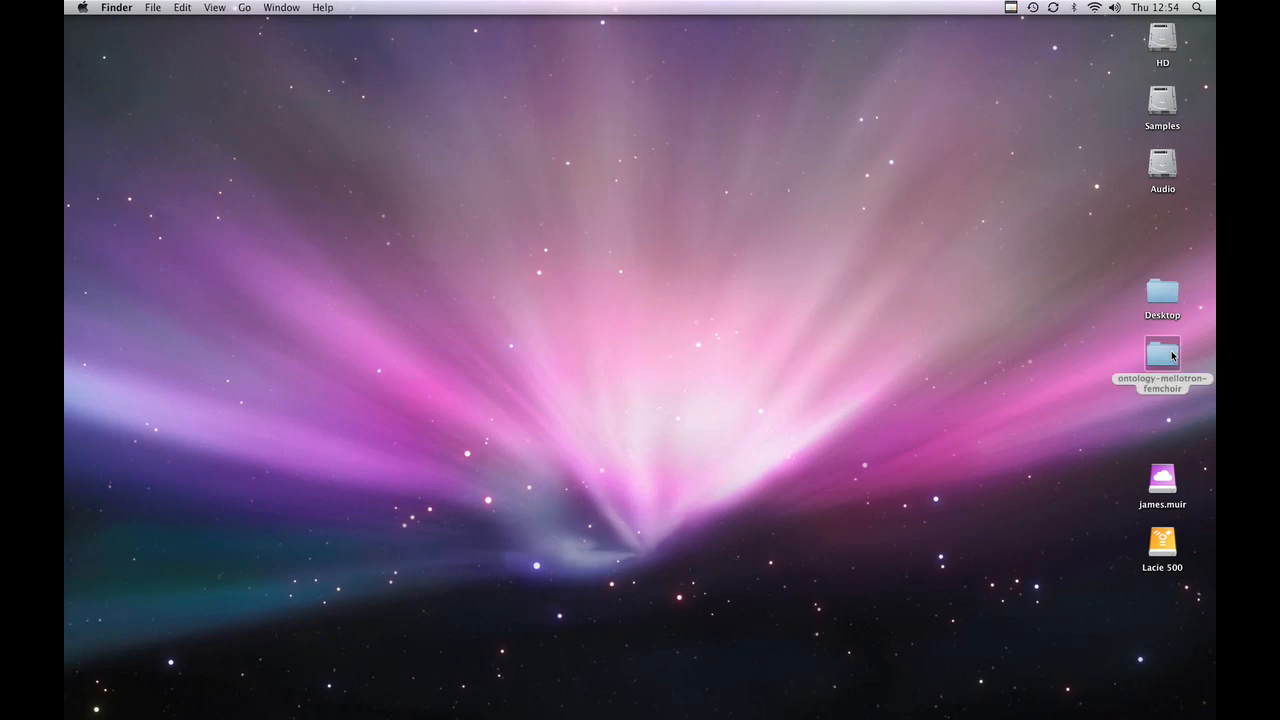
double_click(1162, 357)
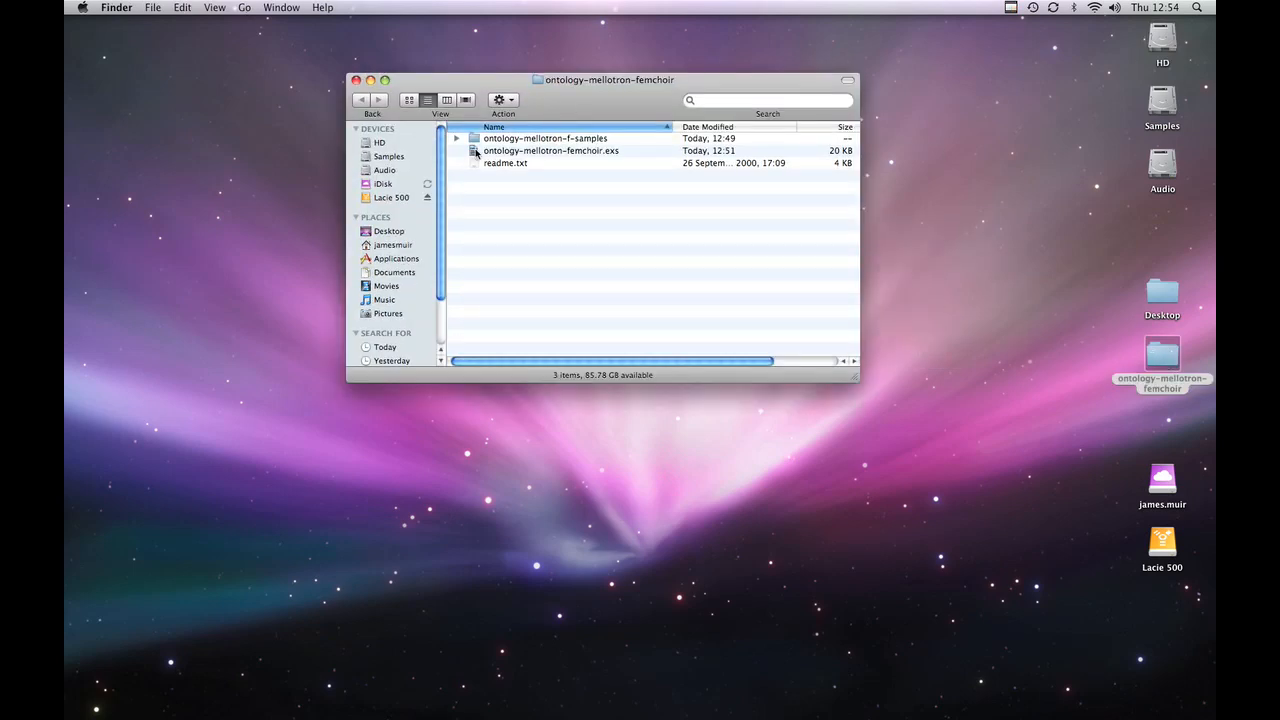
mouse_move(593, 156)
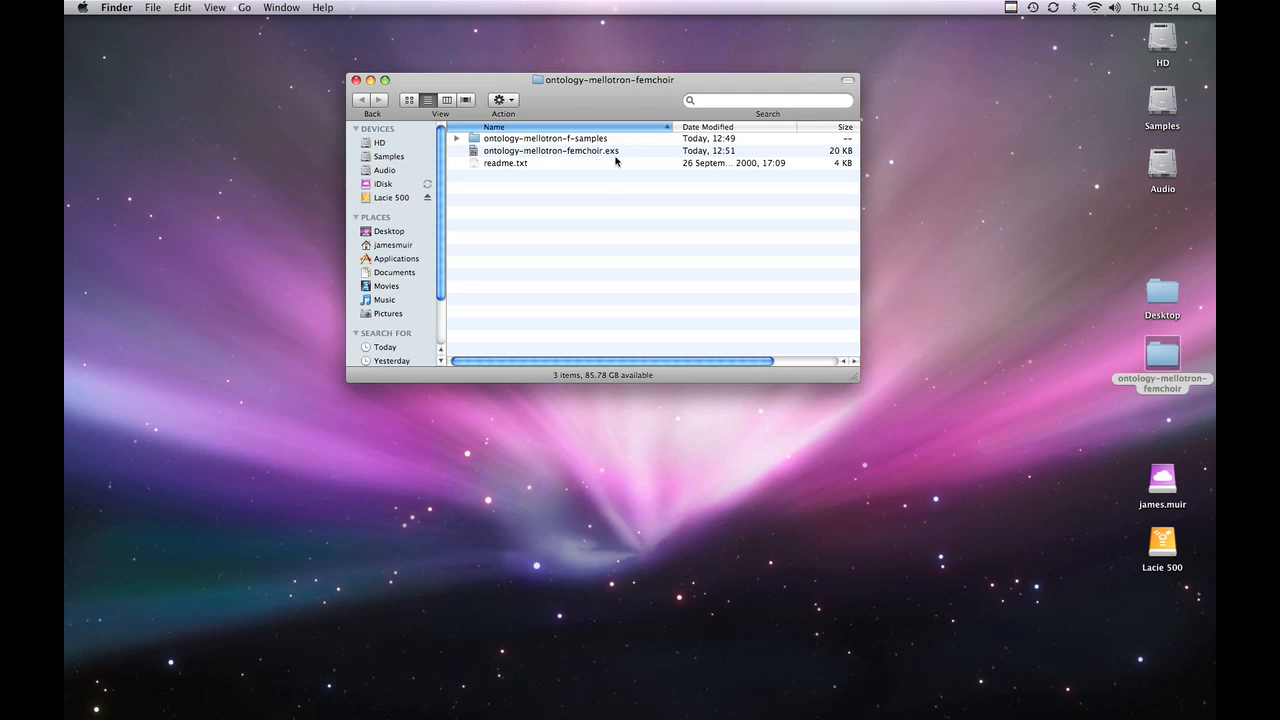
mouse_move(635, 152)
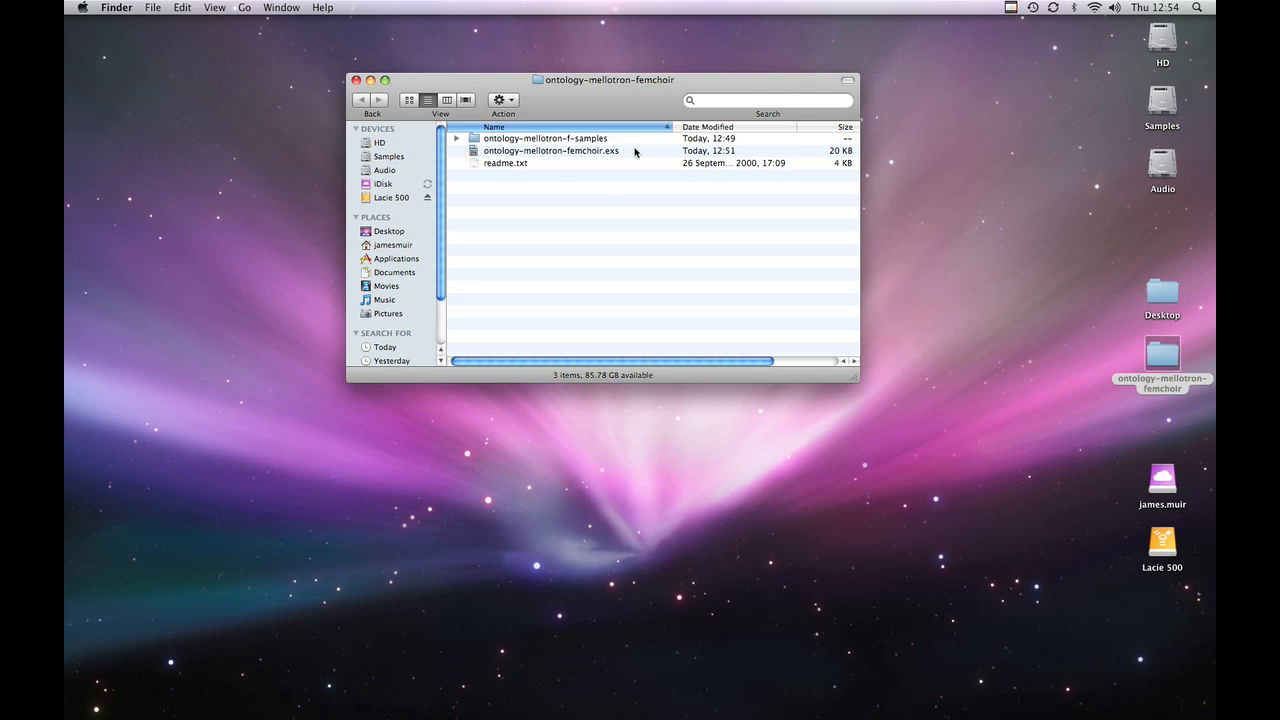
mouse_move(620, 153)
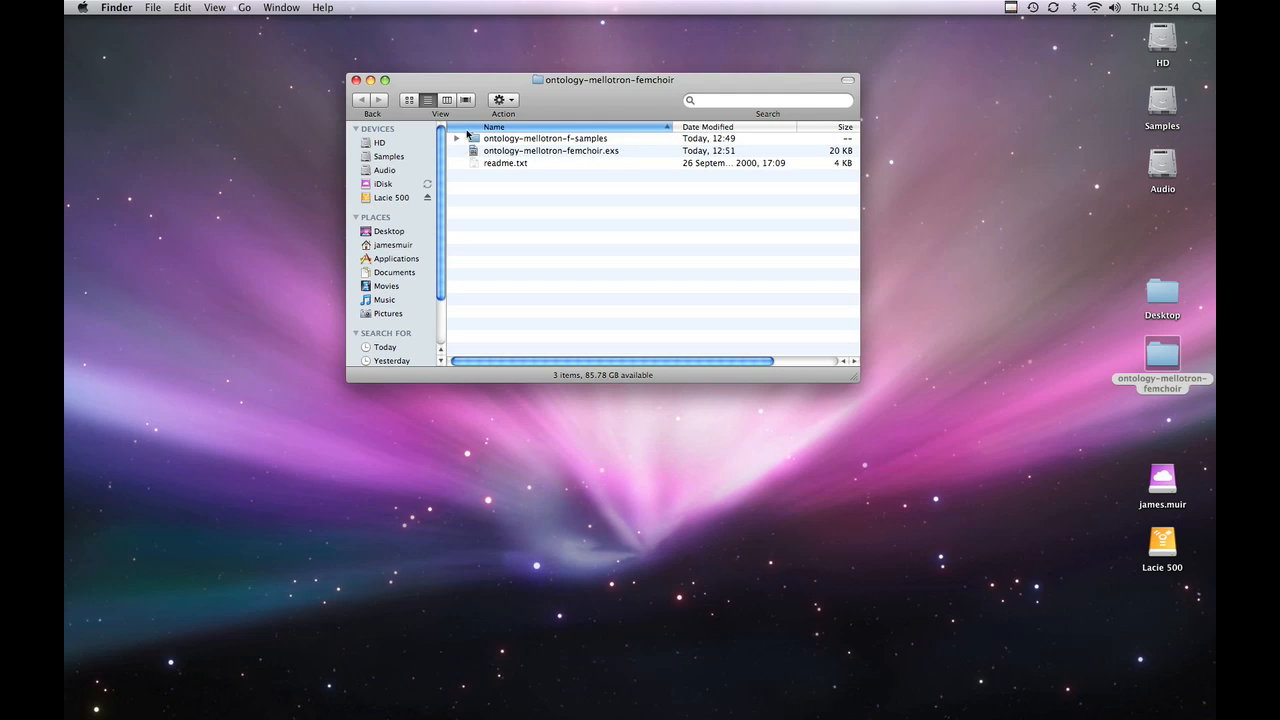
click(453, 138)
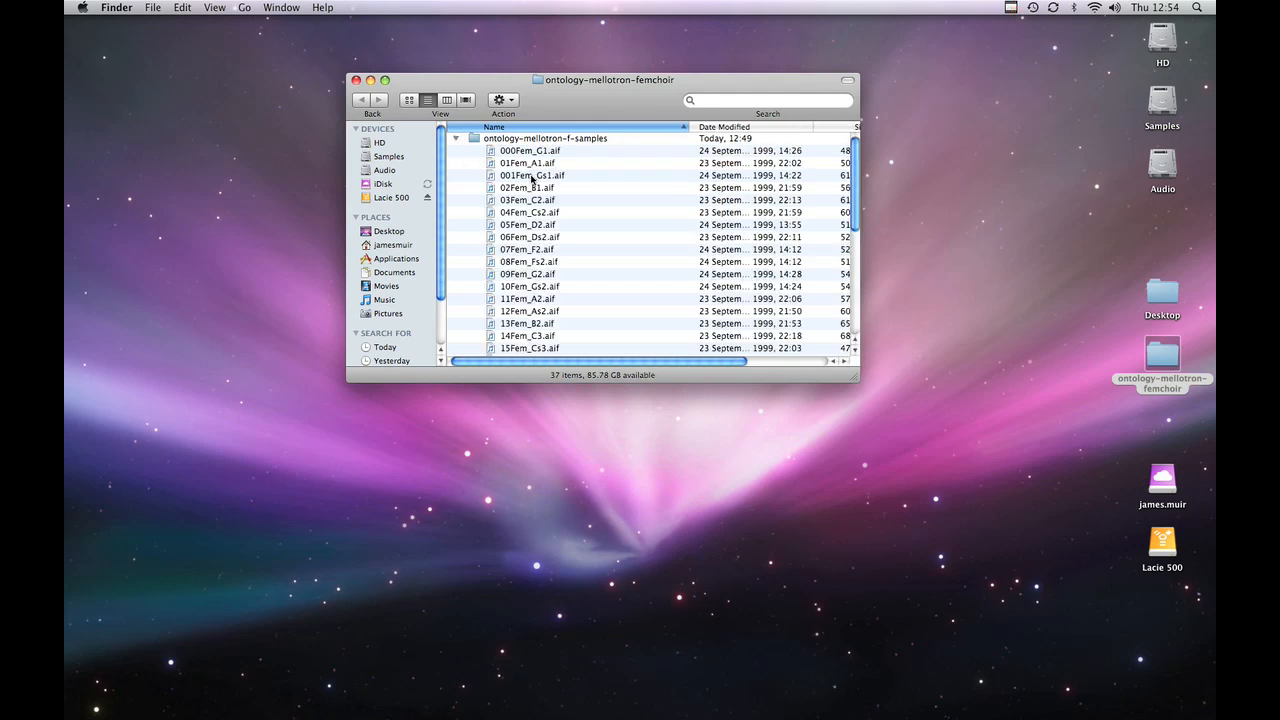
scroll(down, 3)
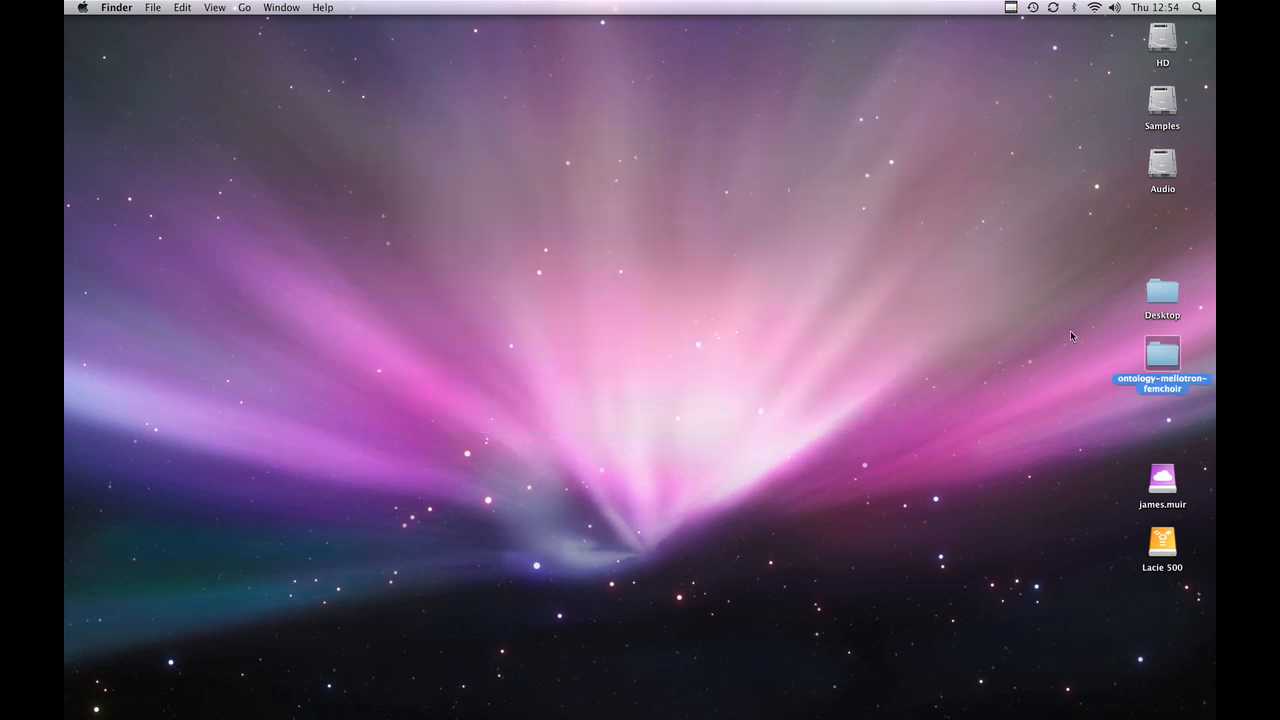
- Move ontology-mellotron-femchoir.exs into Library › Application Support › Logic › Sampler Instruments
double_click(1161, 355)
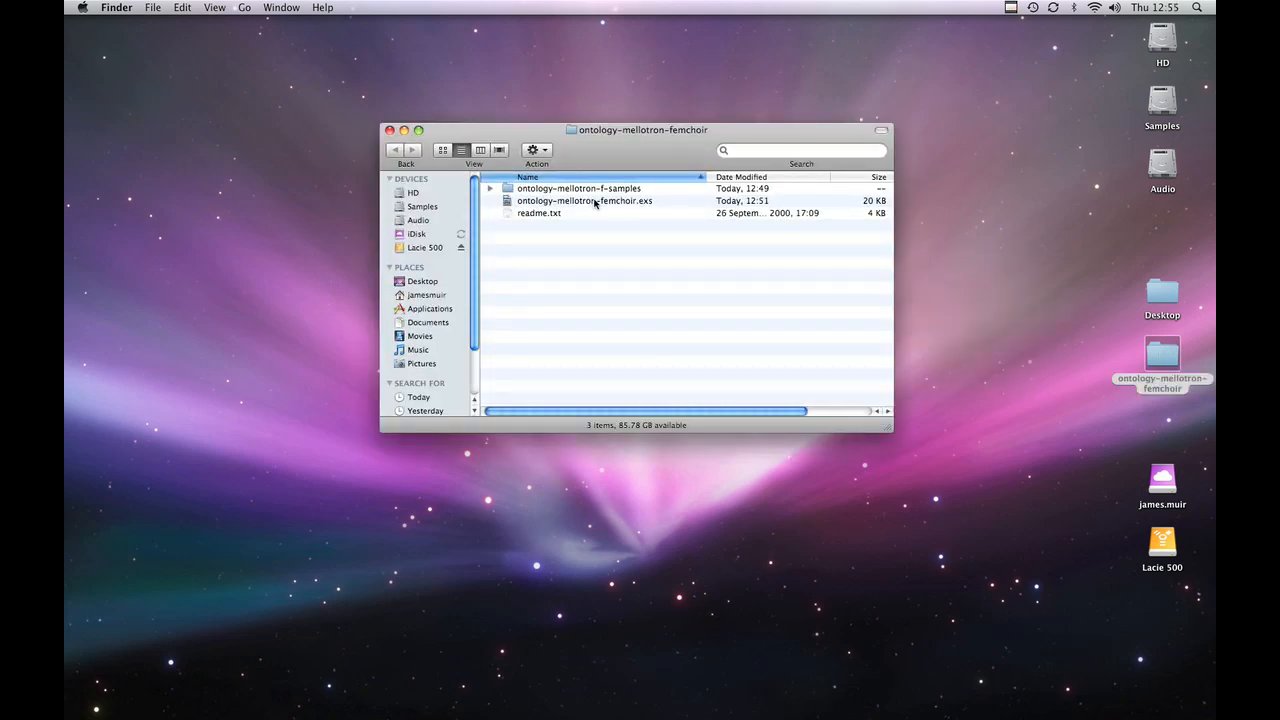
click(584, 200)
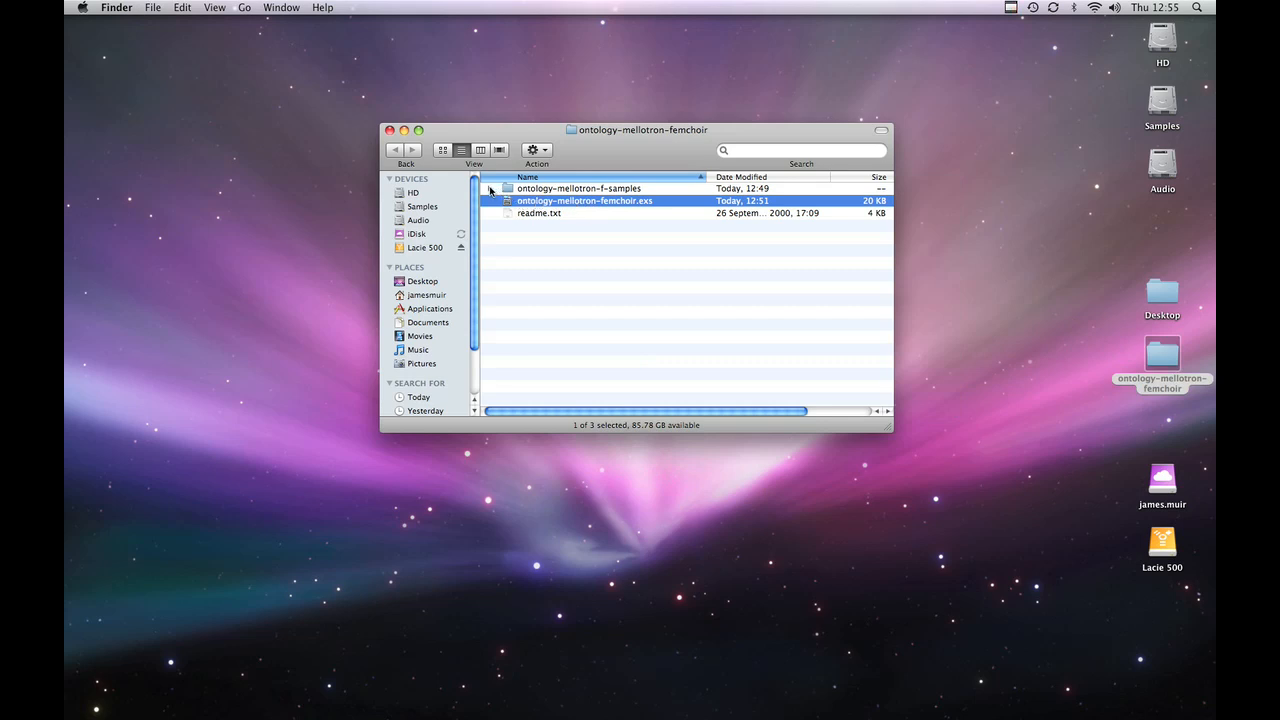
mouse_move(570, 207)
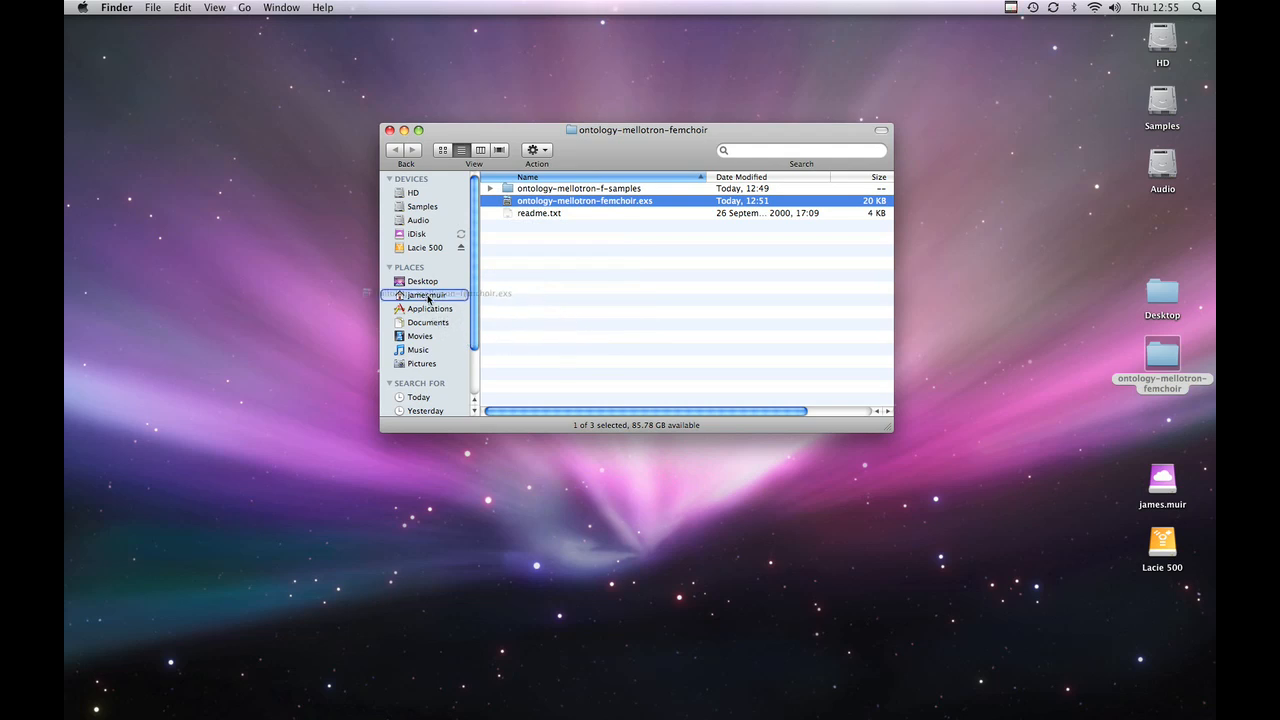
click(423, 294)
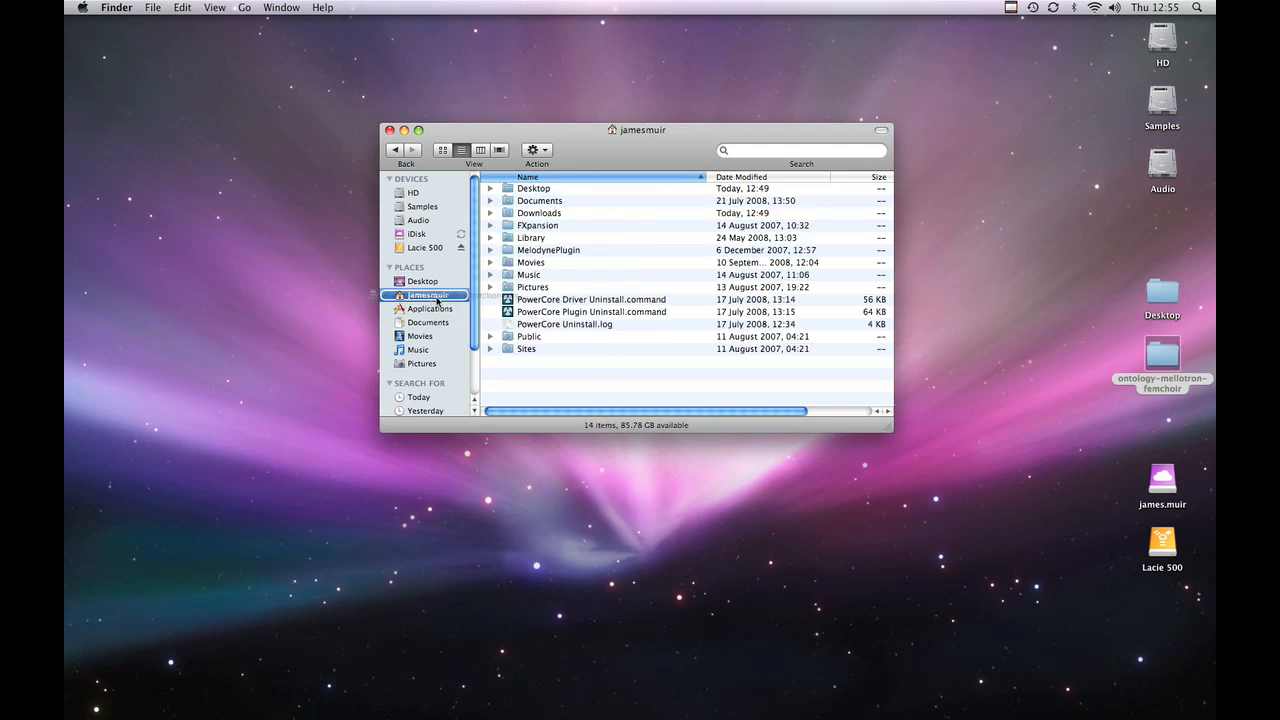
click(530, 238)
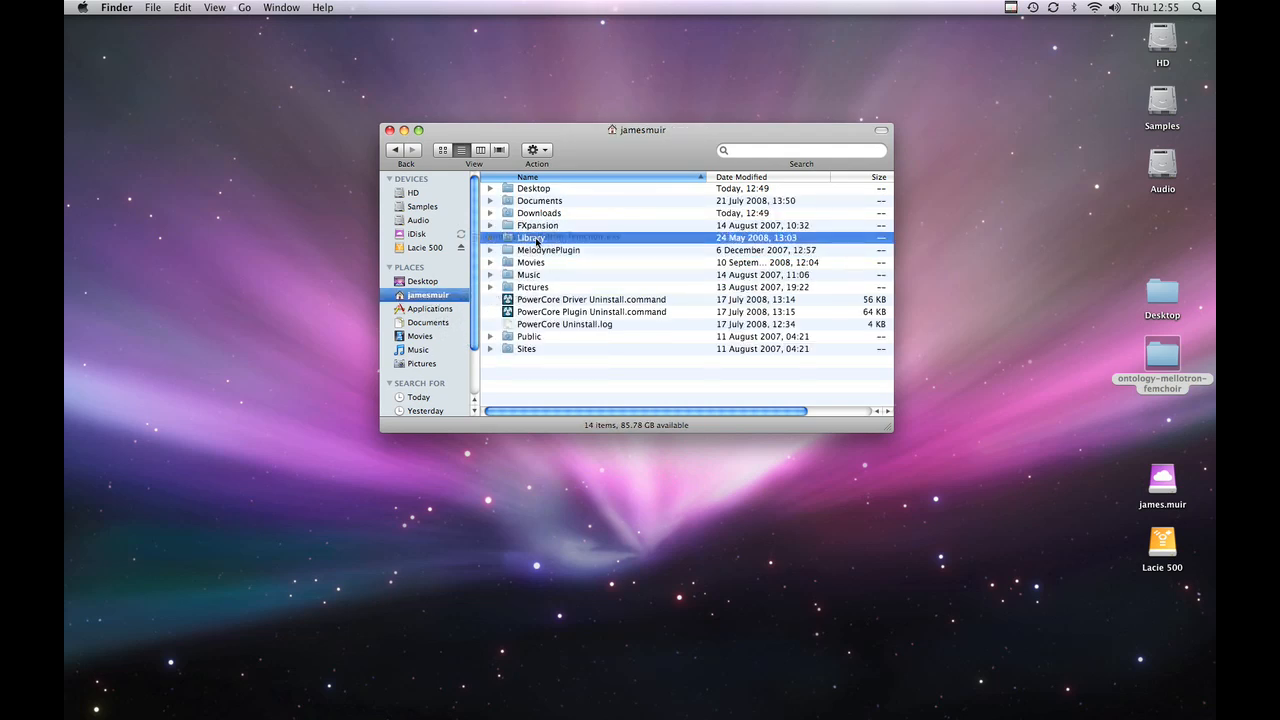
double_click(531, 237)
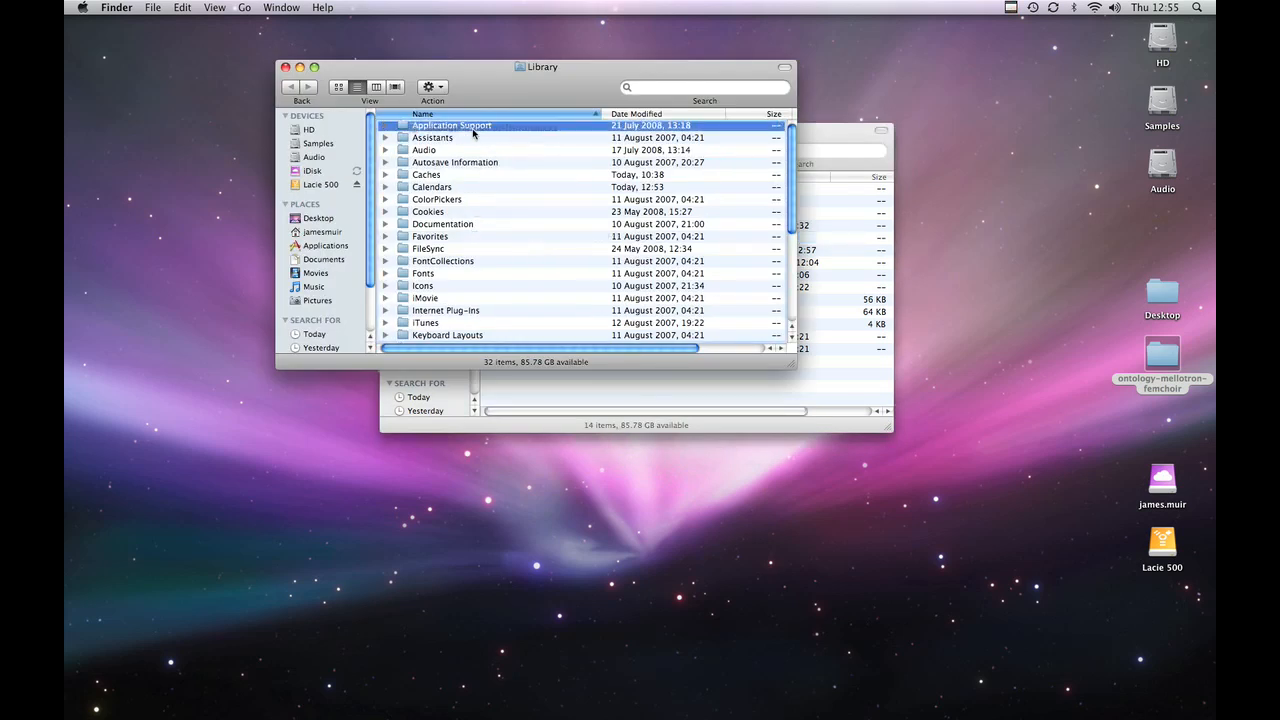
double_click(451, 125)
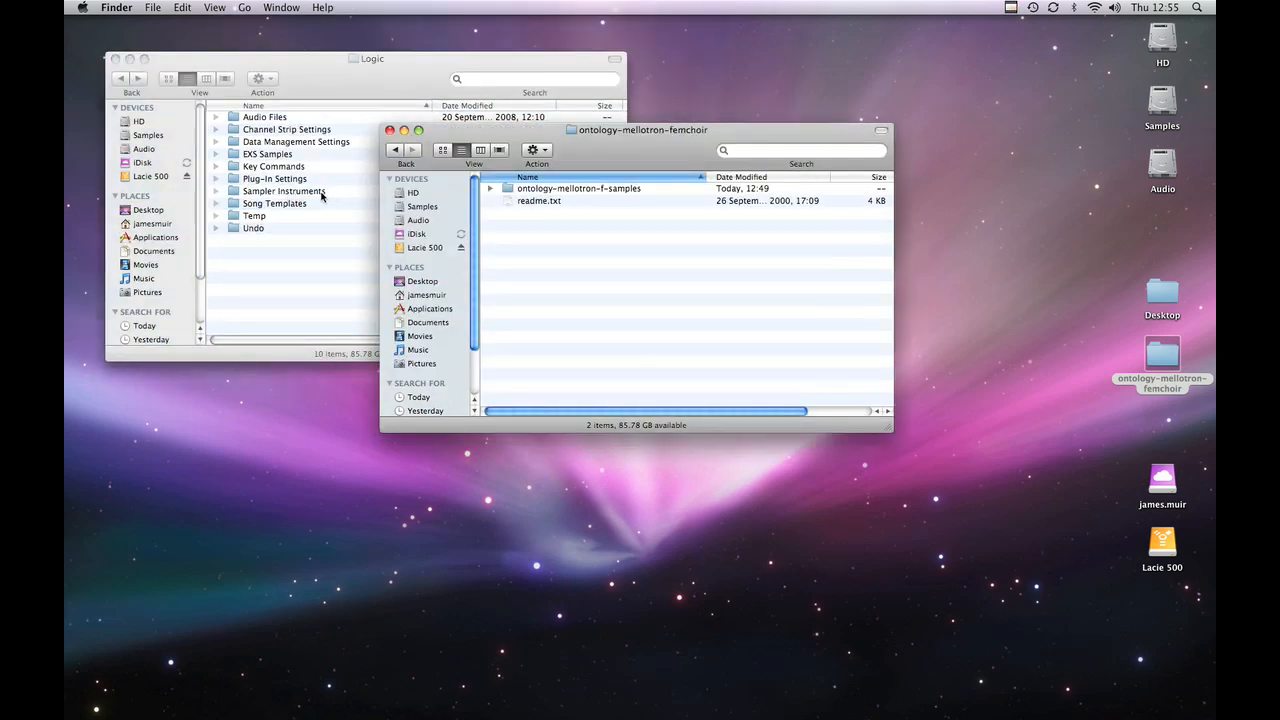
double_click(284, 191)
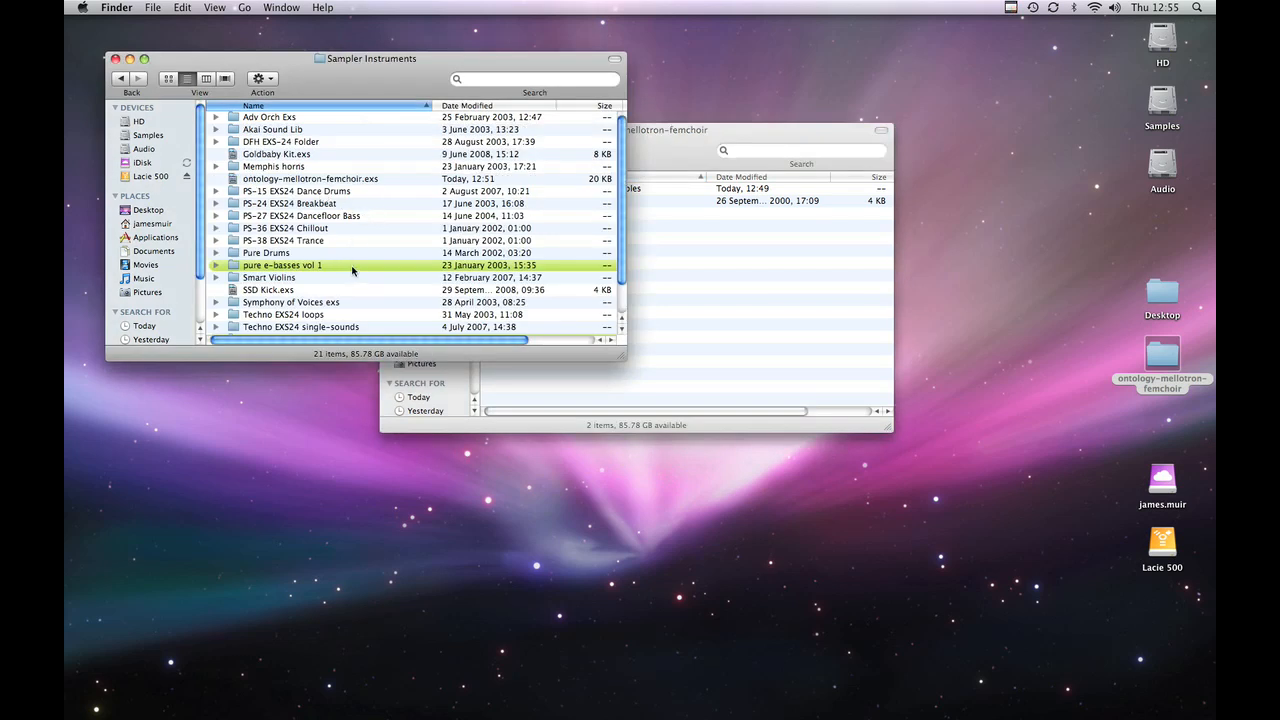
mouse_move(247, 188)
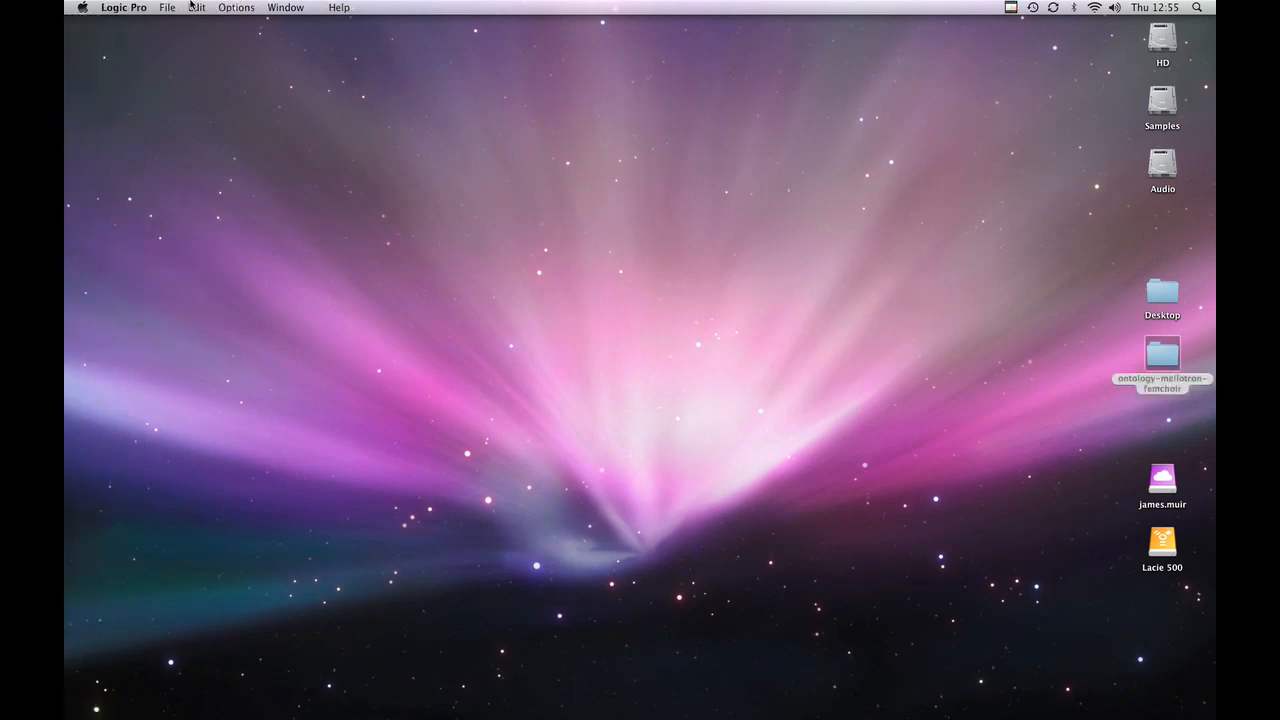
- Create an empty project with one software instrument track running EXS24 (Sampler) Stereo
click(168, 7)
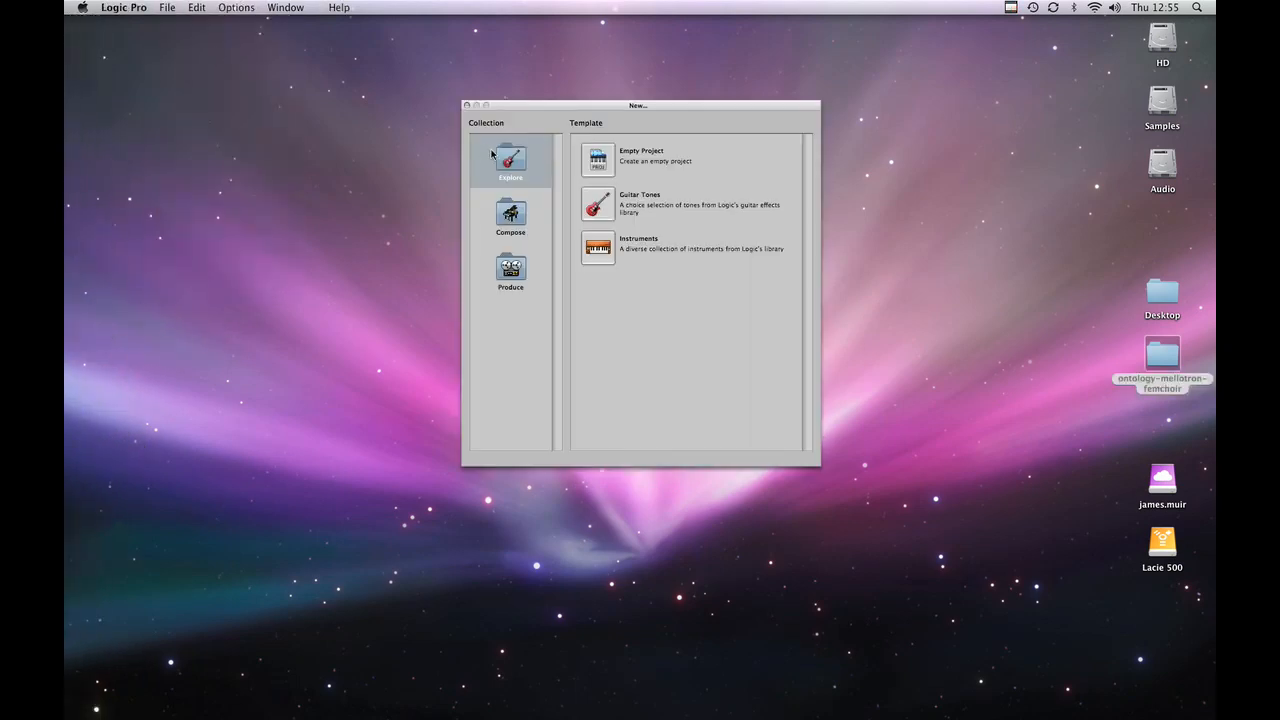
double_click(594, 160)
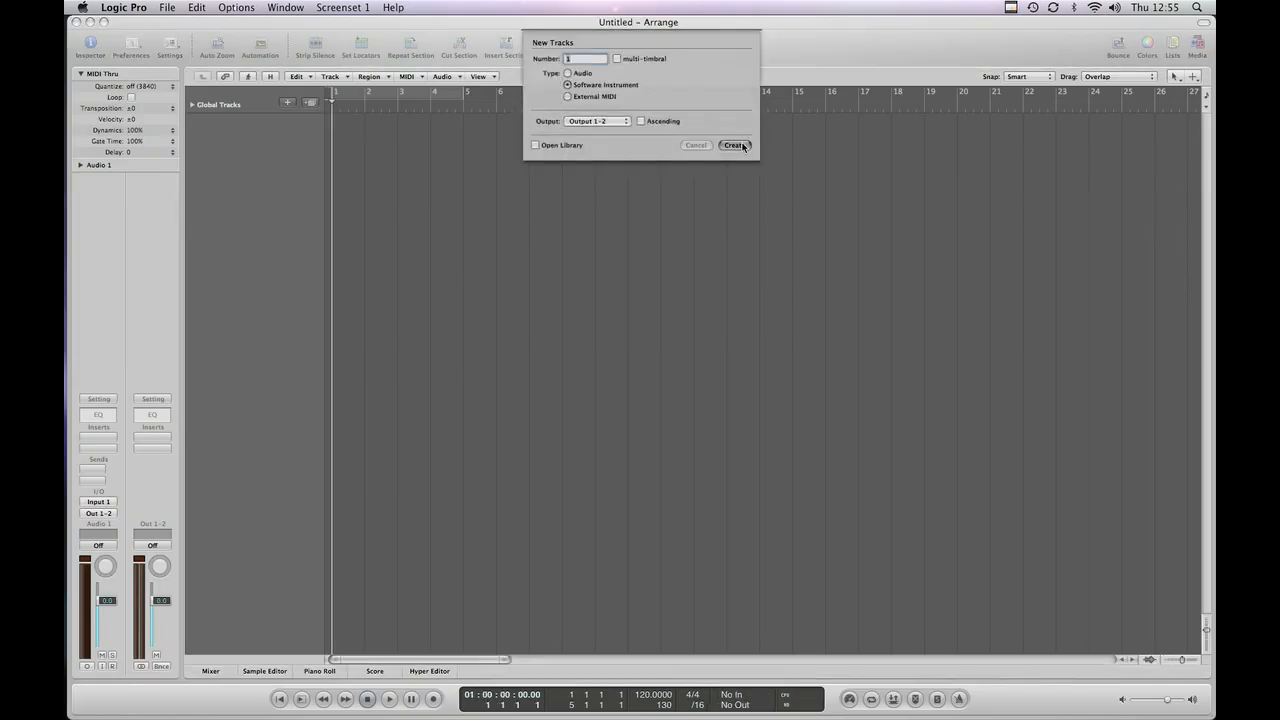
click(735, 145)
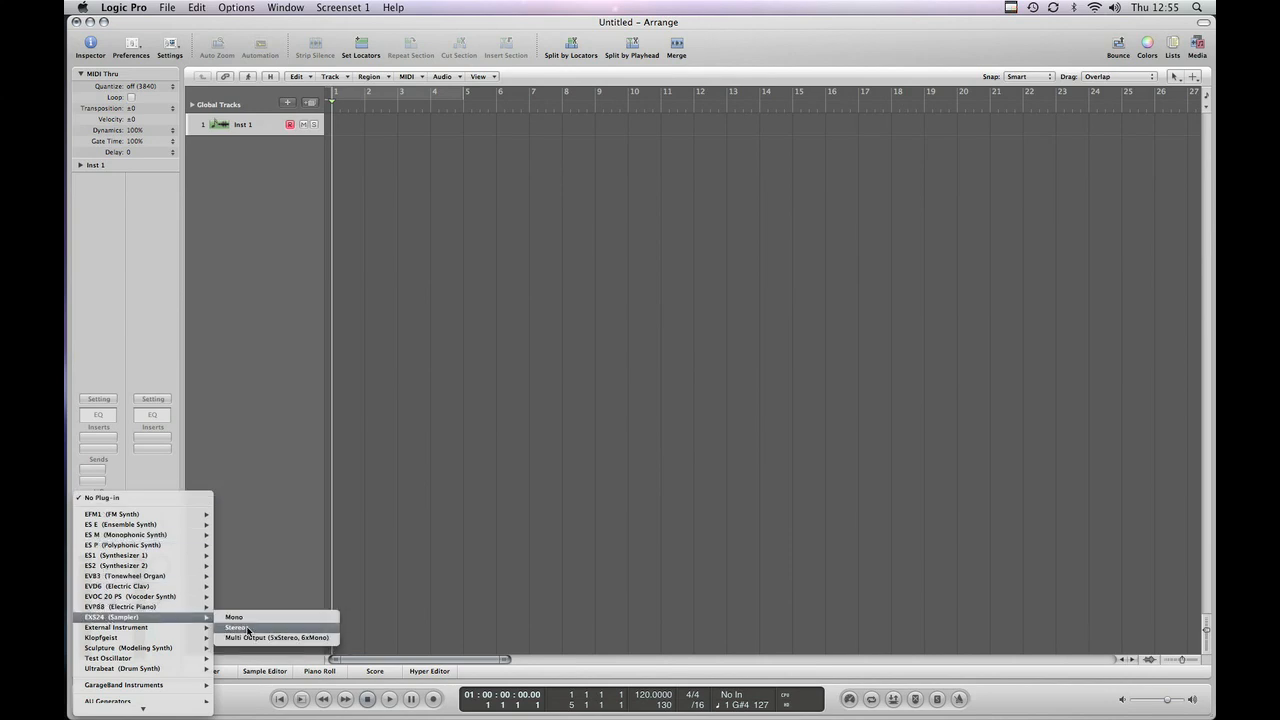
click(237, 628)
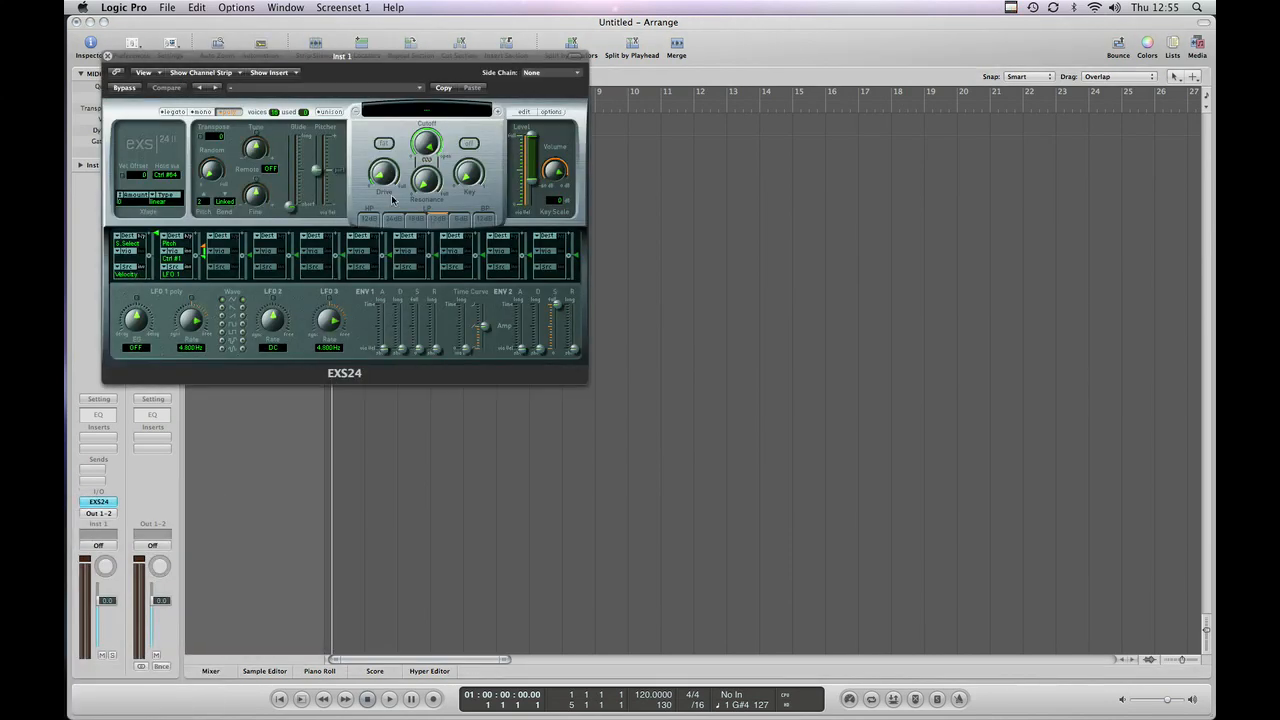
click(425, 110)
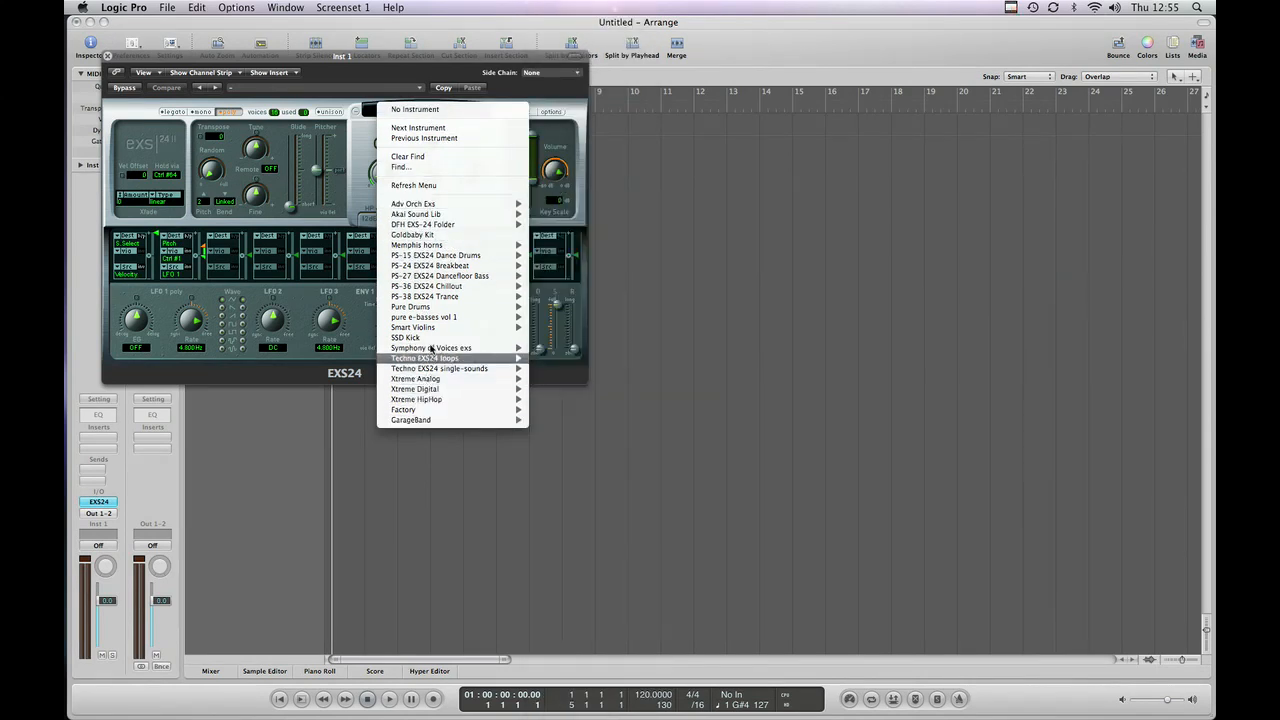
mouse_move(415, 185)
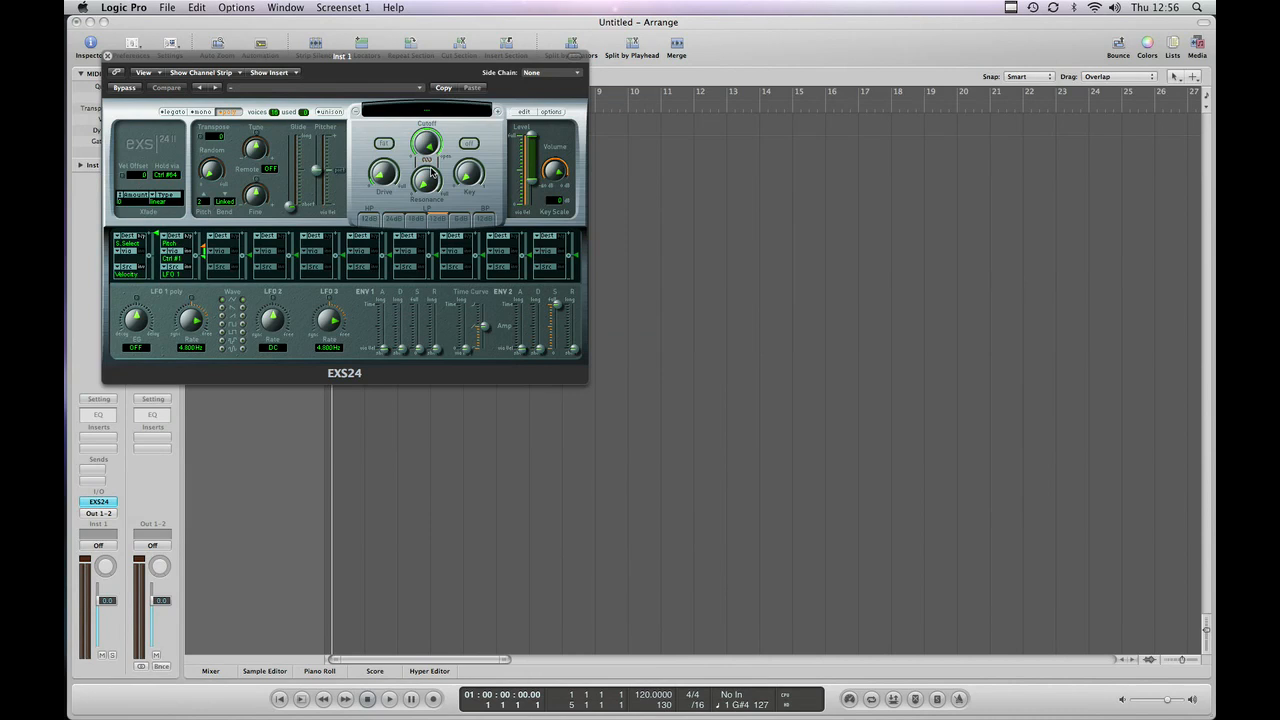
- Reopen the EXS24 instrument list to confirm ontology-mellotron-femchoir now appears
click(452, 110)
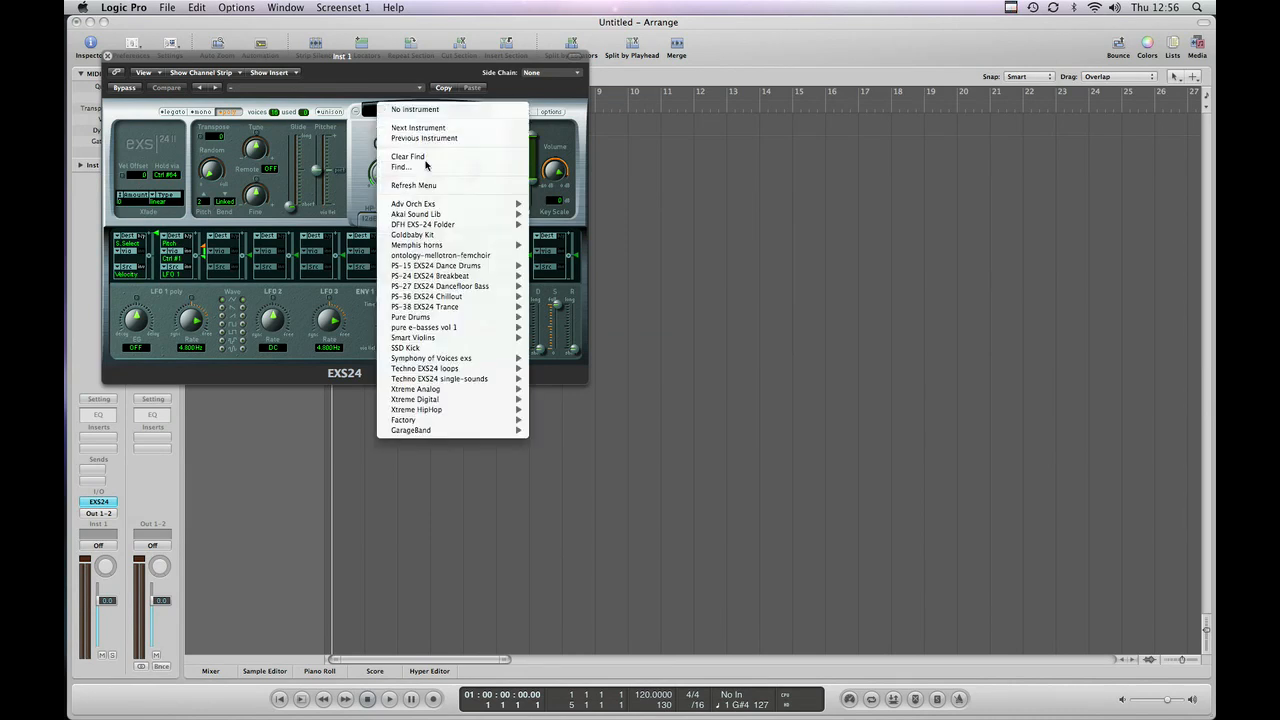
mouse_move(407, 347)
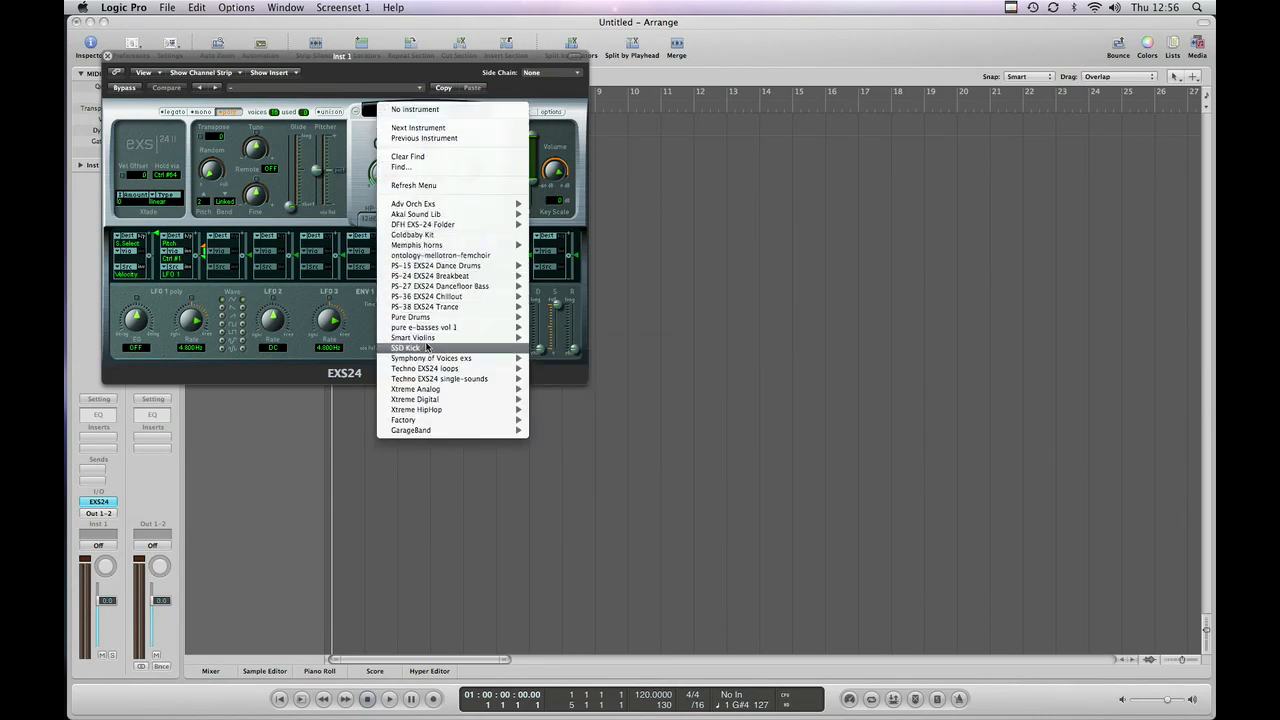
mouse_move(440, 255)
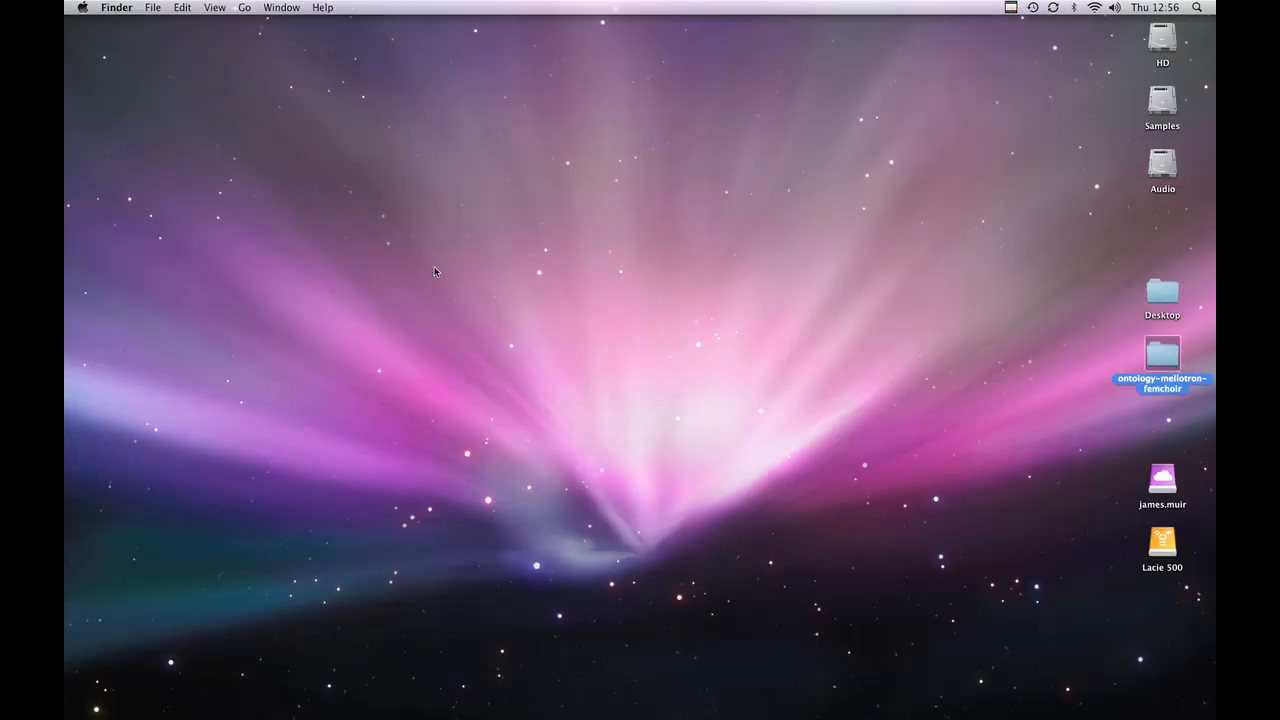
- Drag the ontology-mellotron-f-samples folder from the femchoir download onto the Lacie 500 drive
double_click(1162, 357)
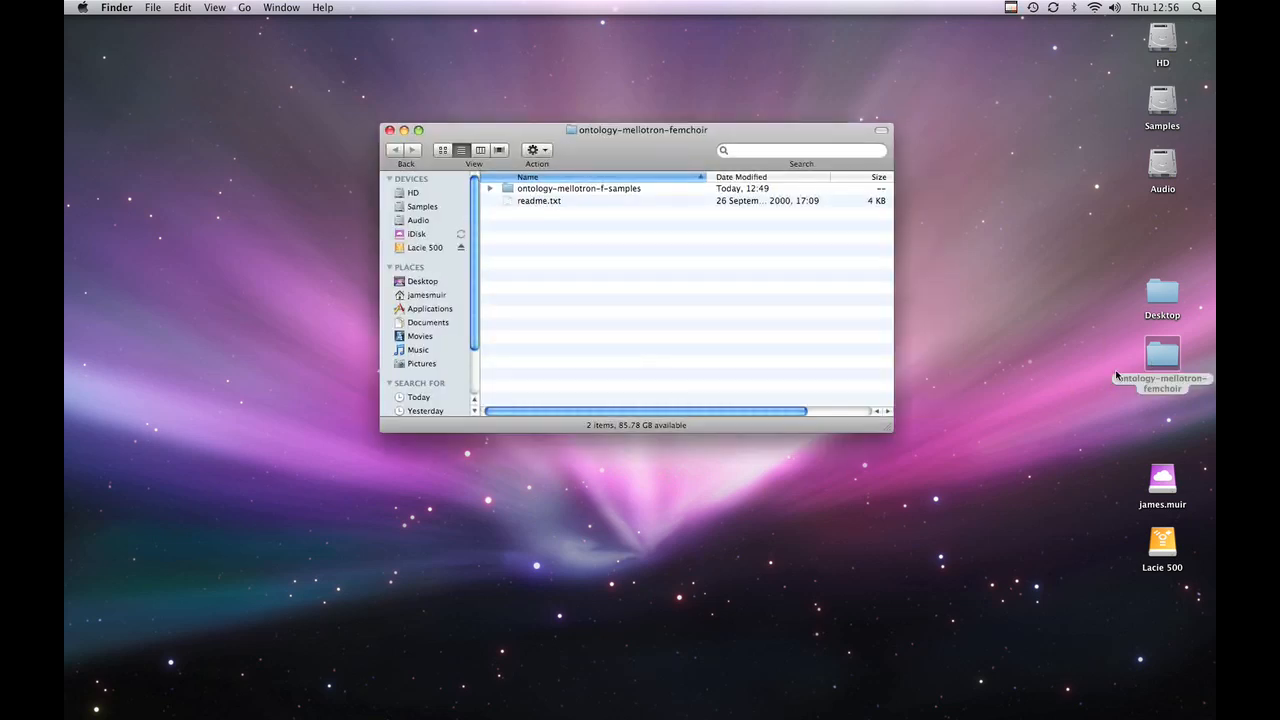
click(579, 188)
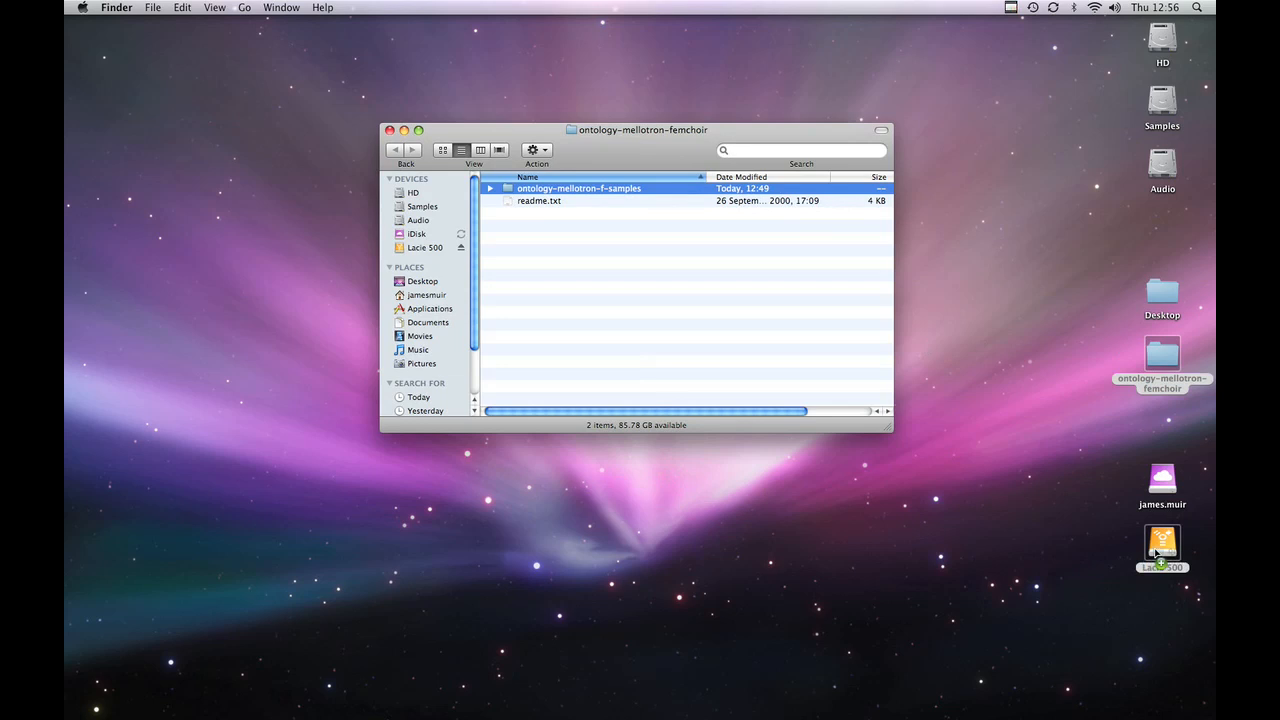
double_click(1163, 551)
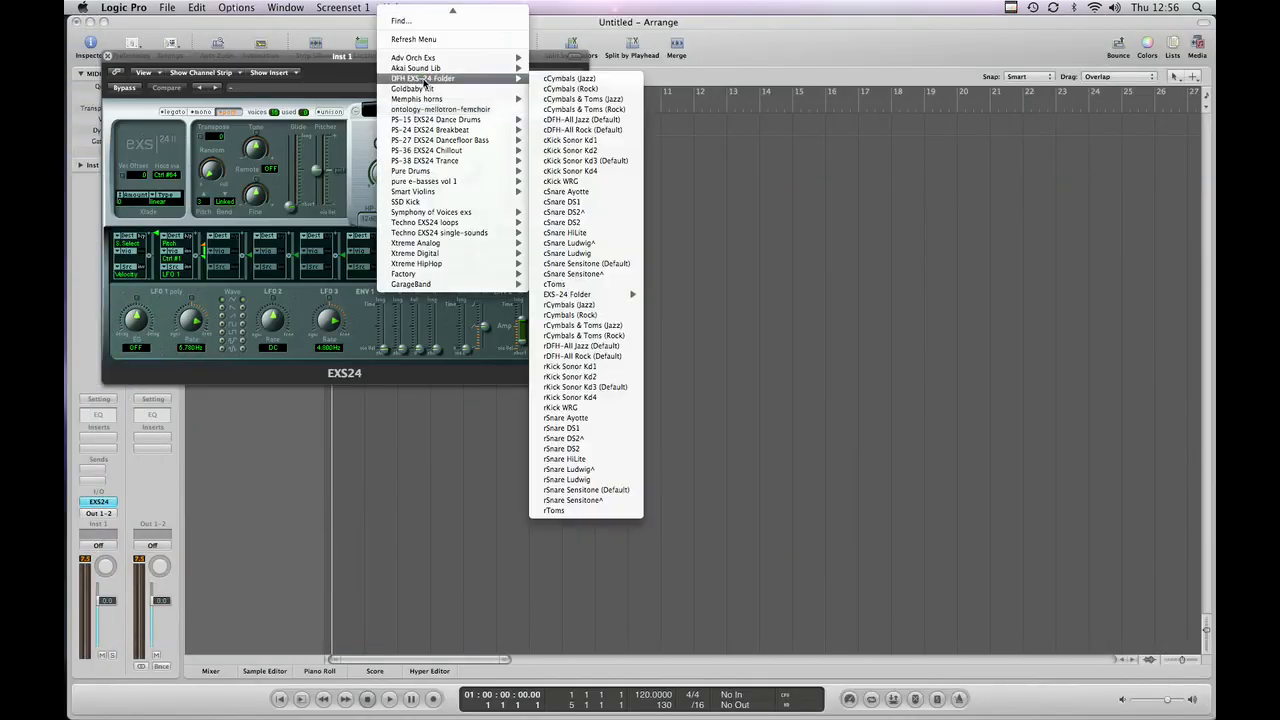
- Load ontology-mellotron-femchoir into EXS24, replacing the briefly loaded cCymbals (Jazz)
click(566, 82)
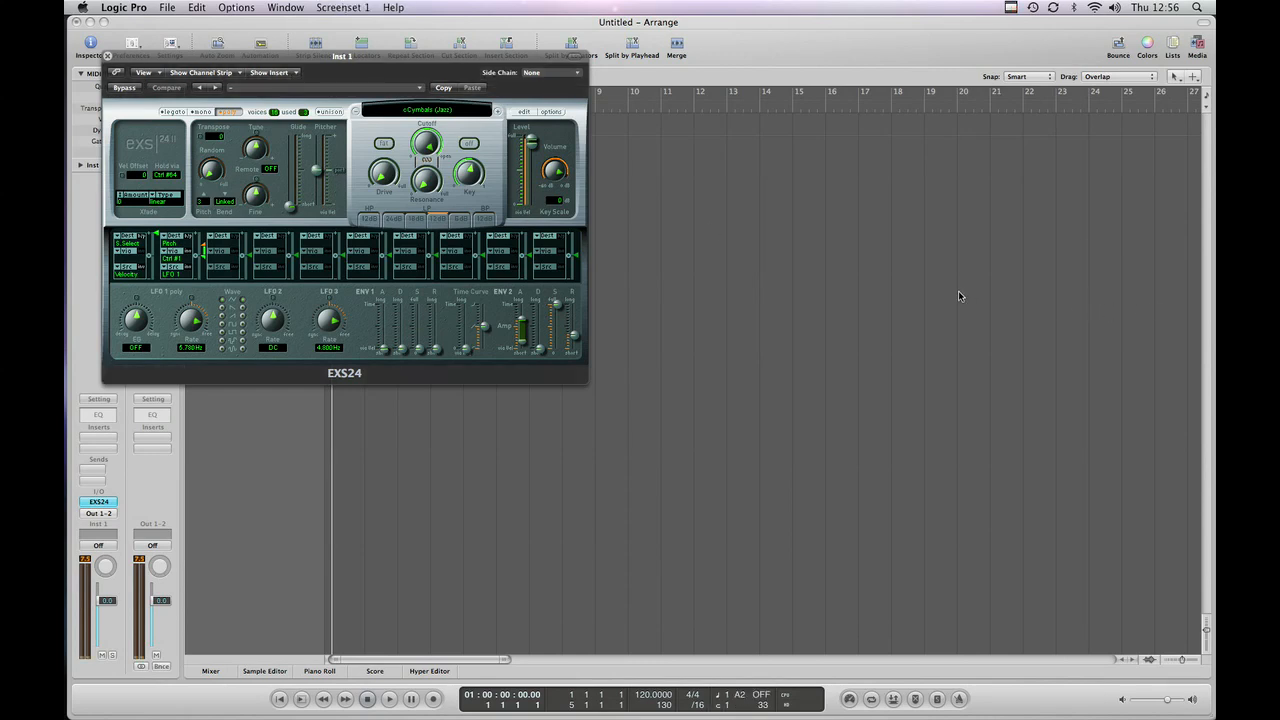
click(425, 110)
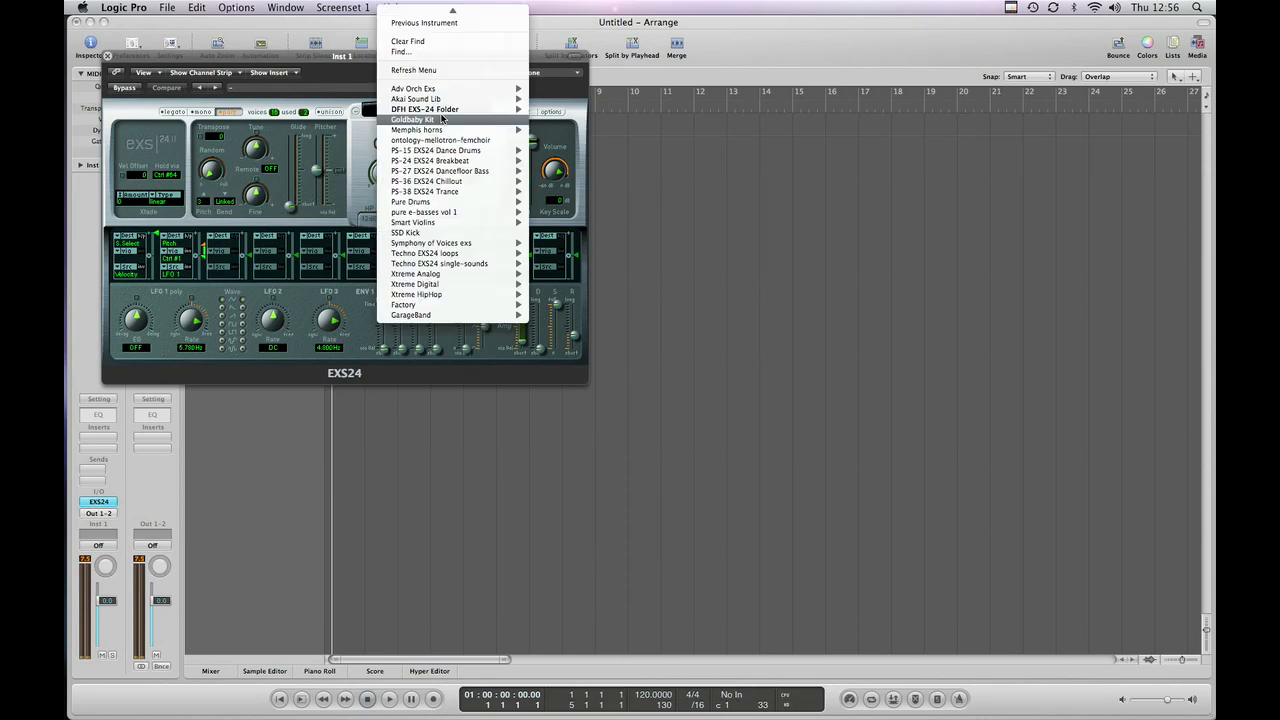
mouse_move(440, 140)
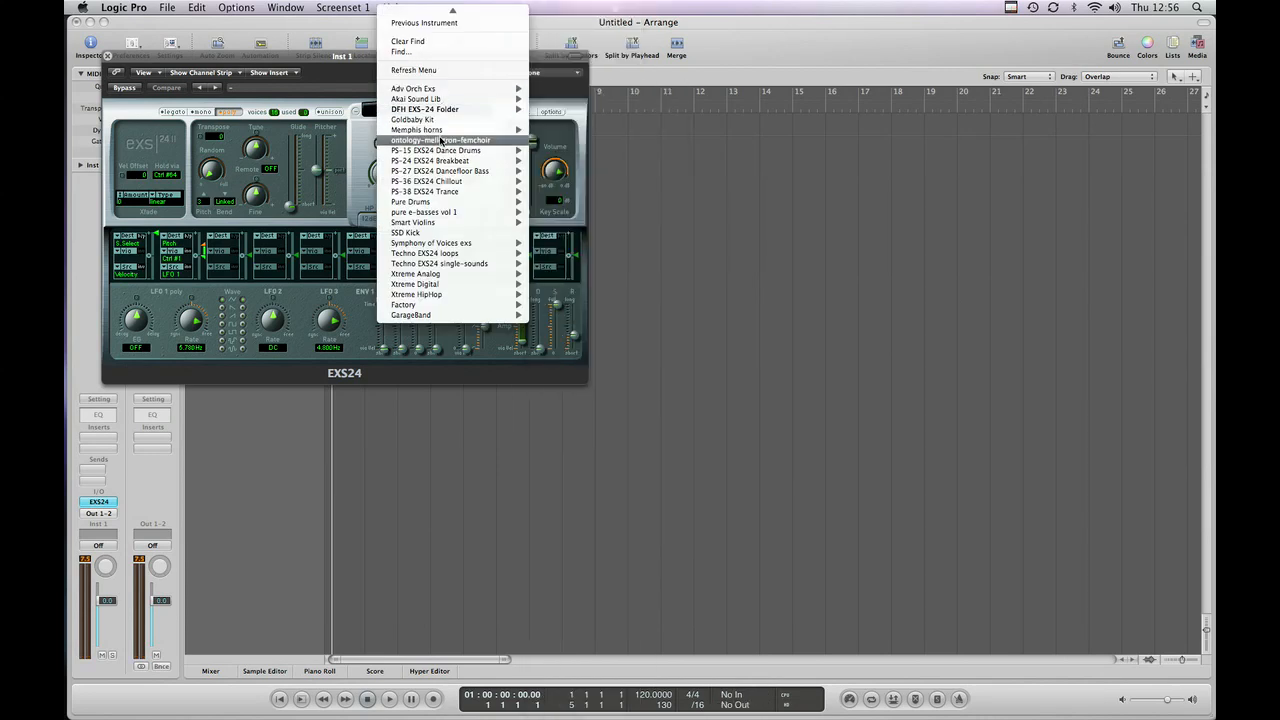
click(430, 139)
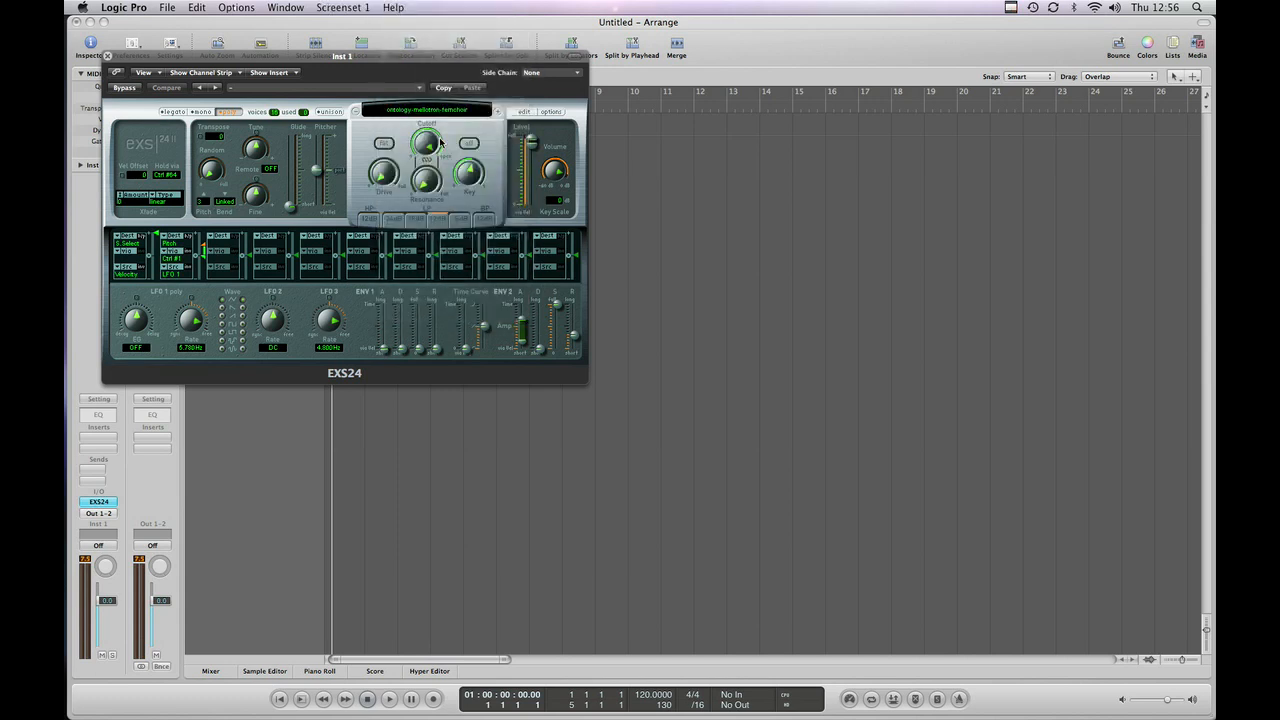